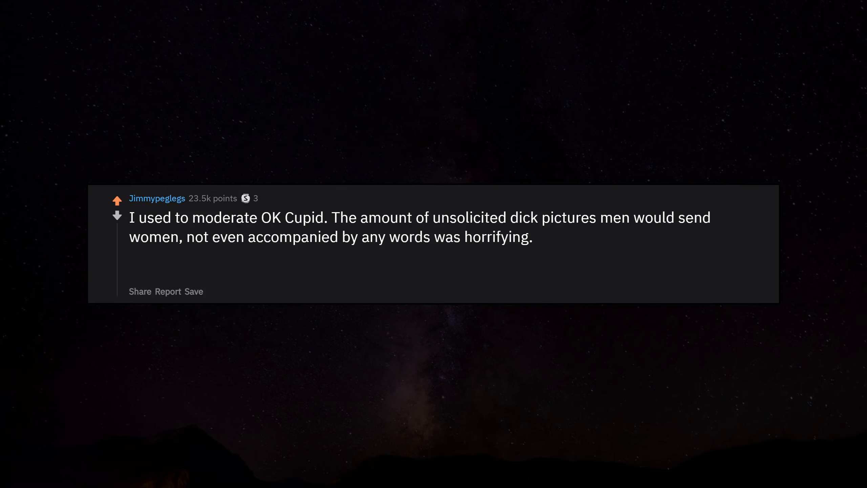
text(I mean,)
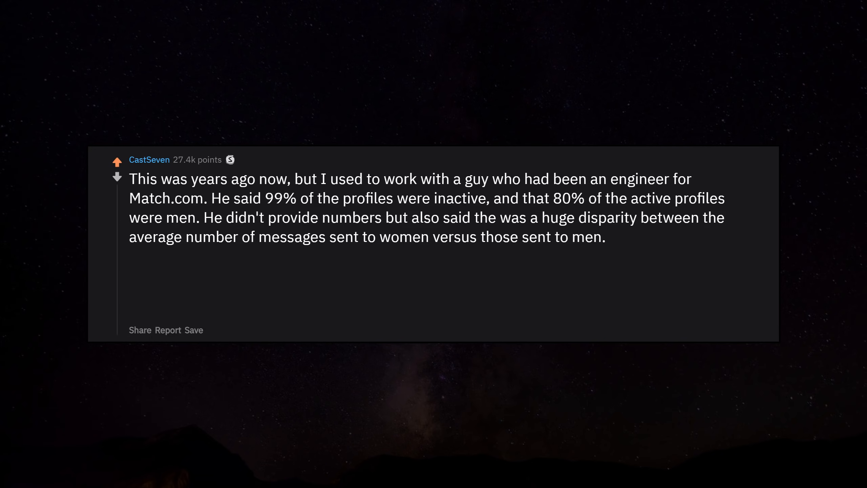
text(According to him, all)
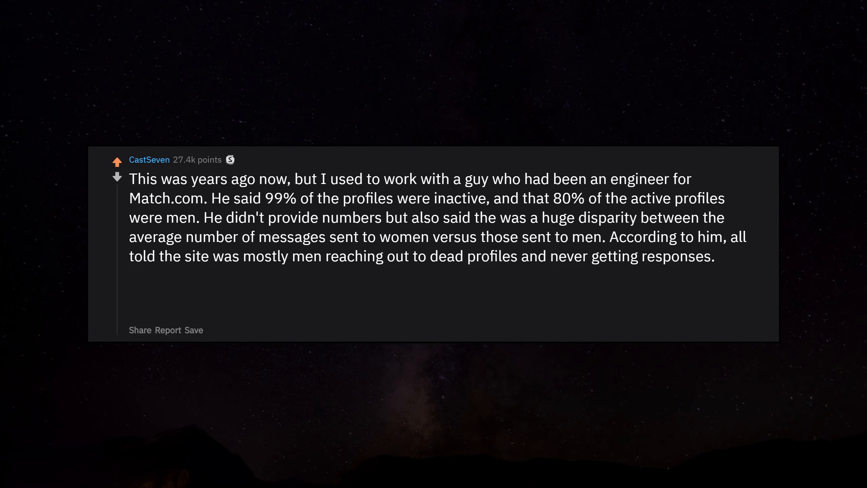
text(As I said however,)
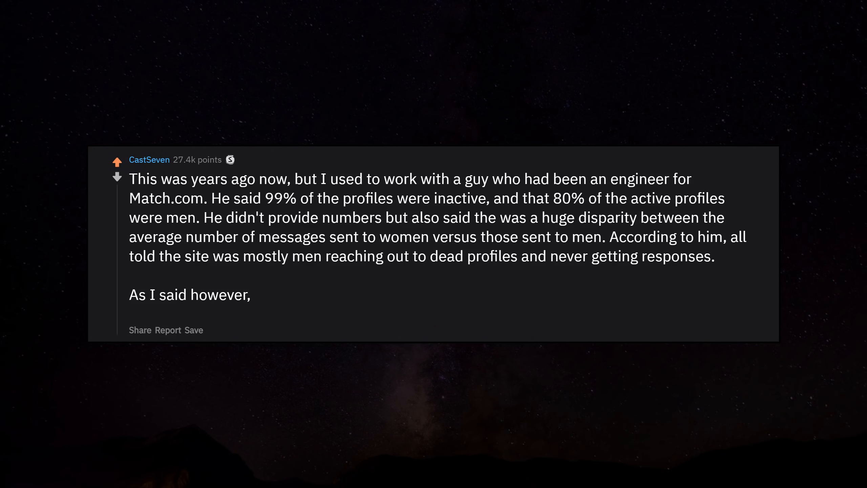
text(this was years ago,)
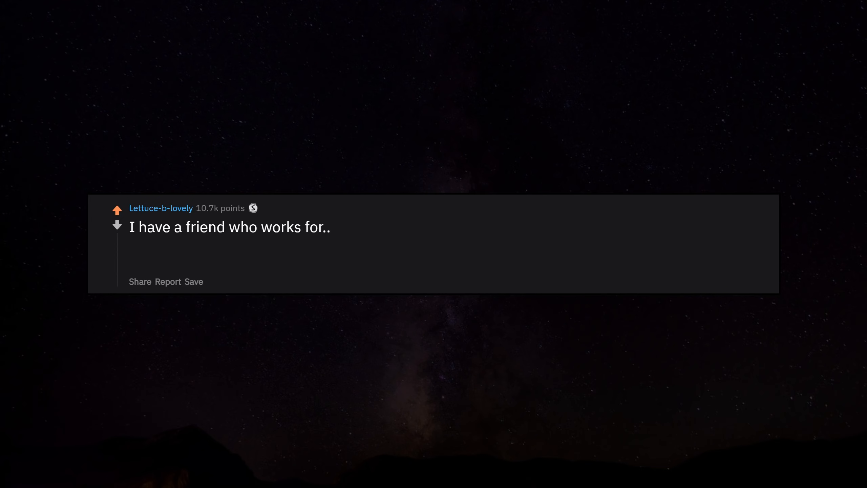
text(I wanna say Tinder.)
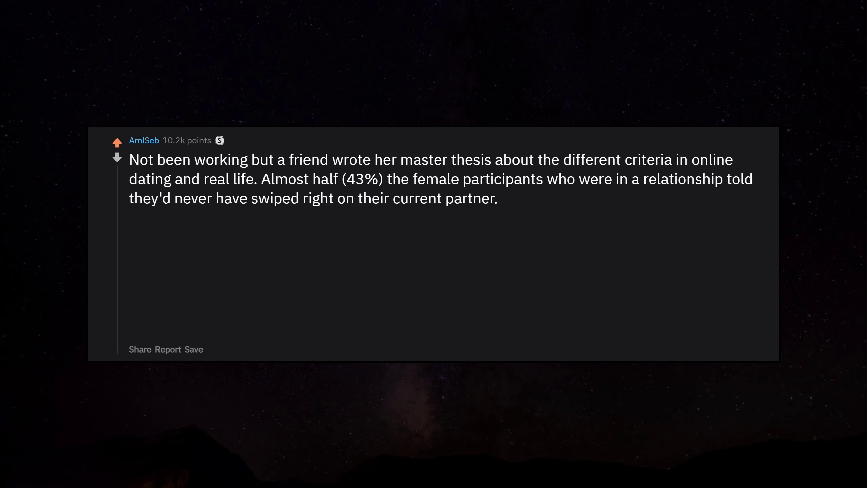
text(Other interesting results were that over 60% of men they wrote with on apps and agreed to go on a date, would have no chance, if they asked in real life.)
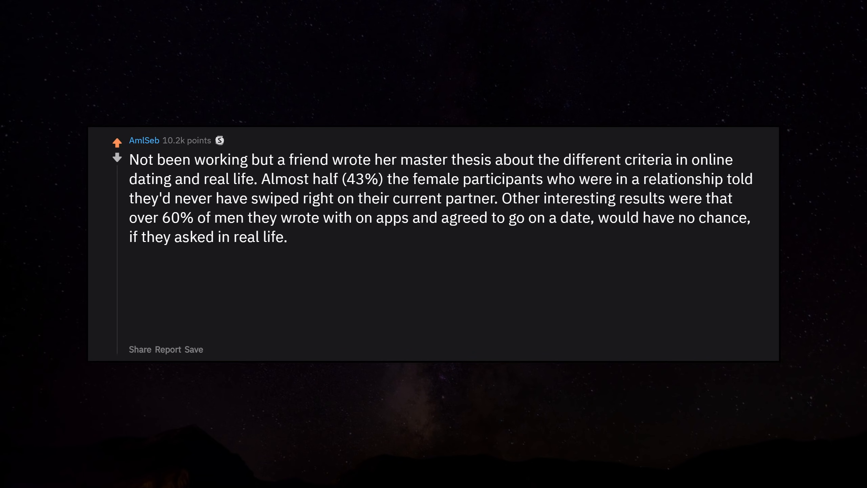
text(Edit: Since many asked about the thesis,)
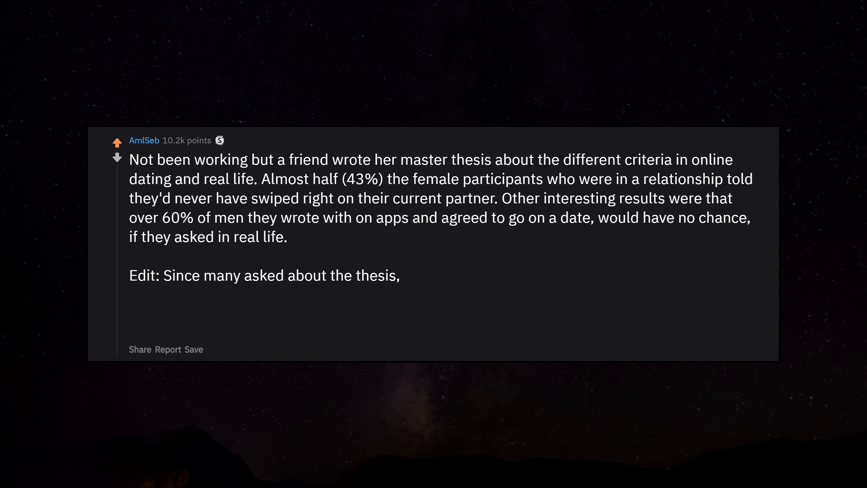
text(I'll ask her if she can share it here but be prepared,)
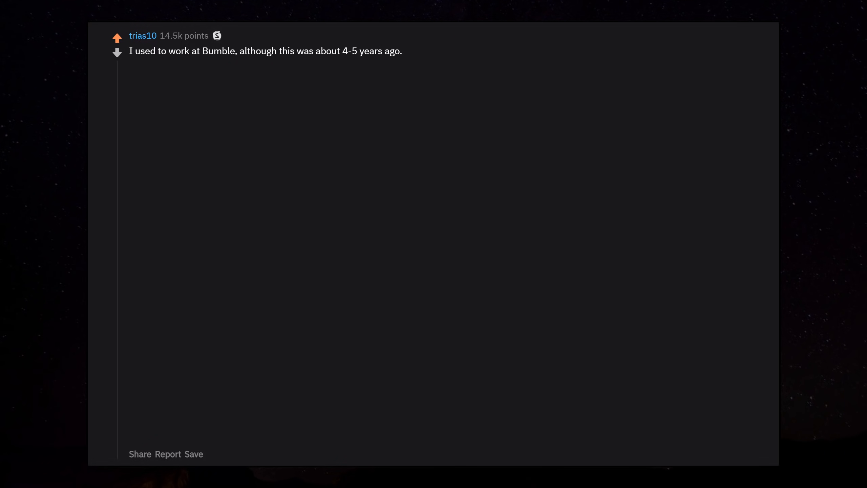
text(Globally,)
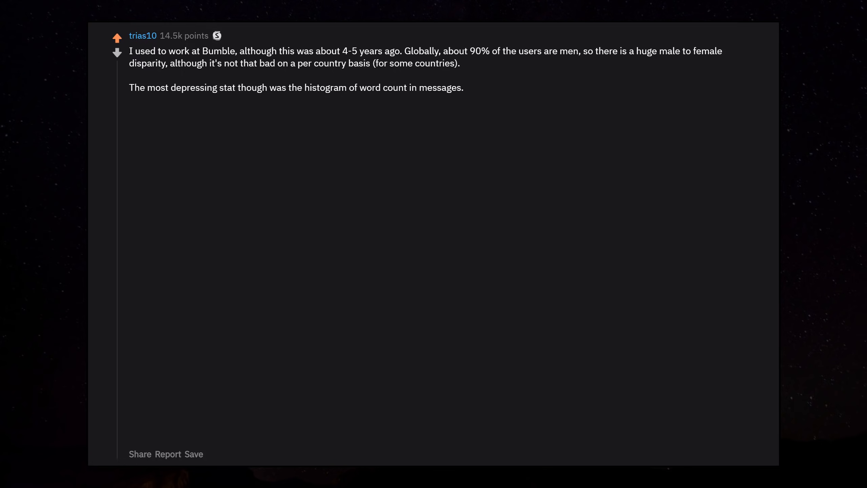
text(Something like 91% of opening messages were just one word "hey", and ~85% of conversations were just one exchange long ("hey" -> no reply ever).)
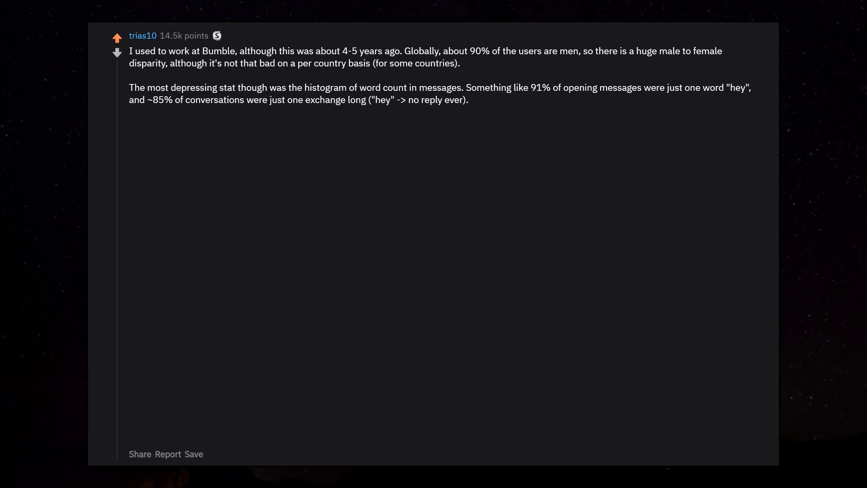
text(Looking at human,)
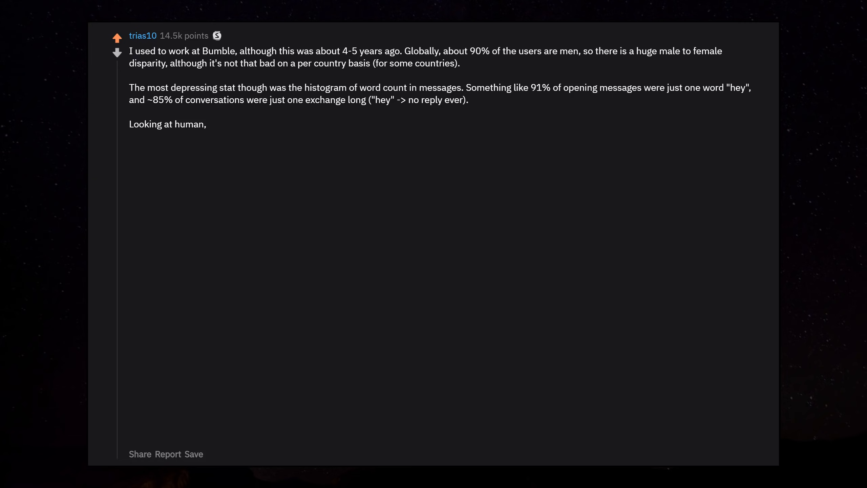
text(digital mating habits splayed out in data science form was really depressing.)
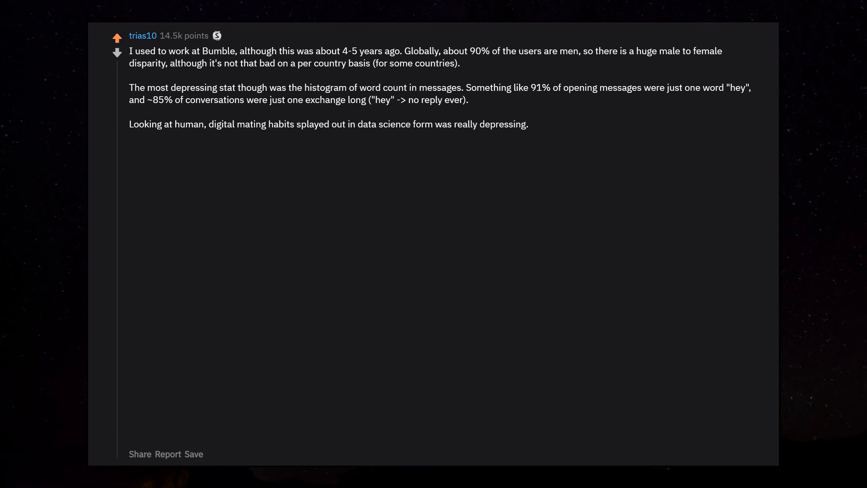
text(UPDATE: Yikes,)
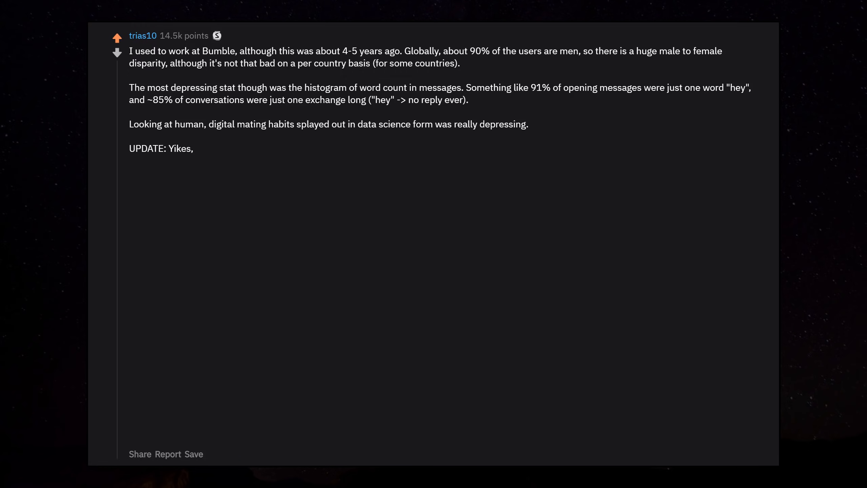
text(this thread really exploded.)
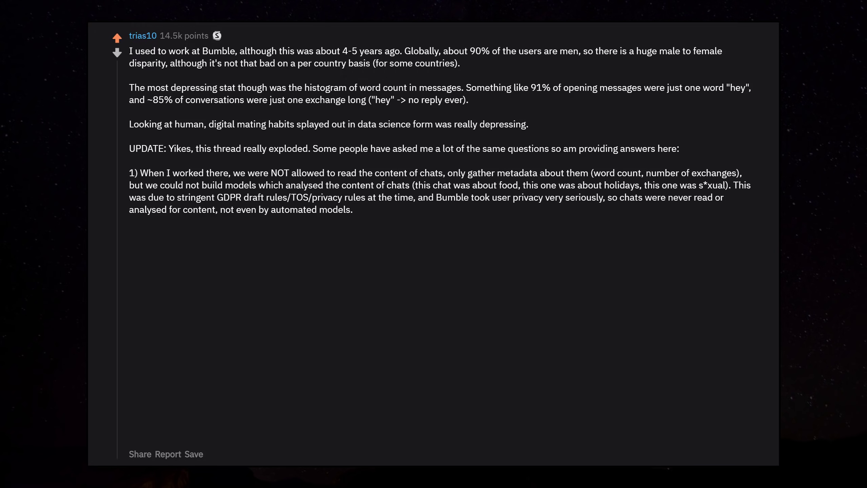
text(However this was 4-5 years ago,)
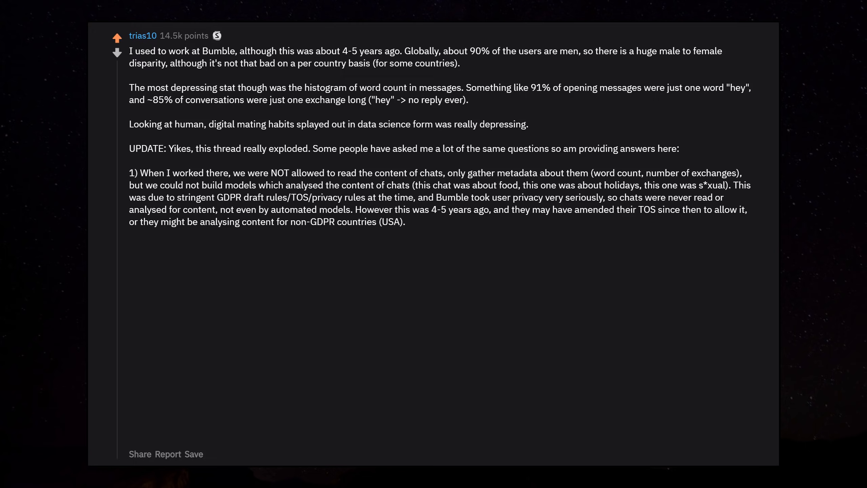
text(Therefore, as others have pointed out,)
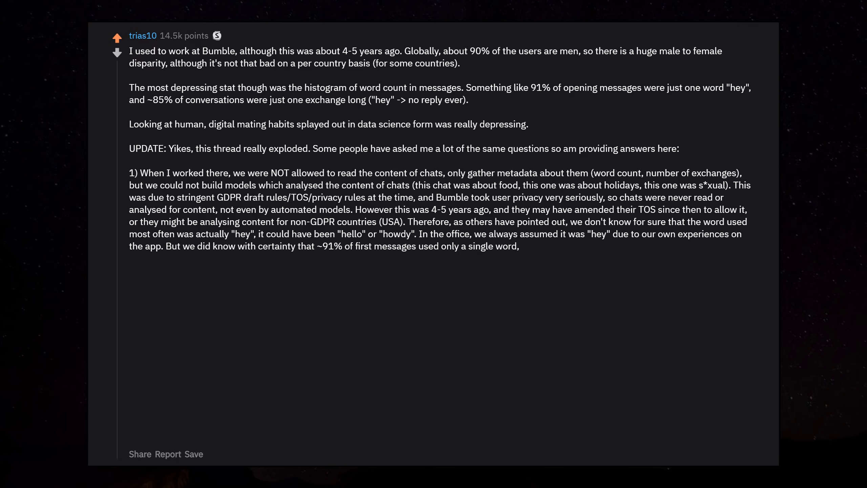
text(so we guessed it was "hey".)
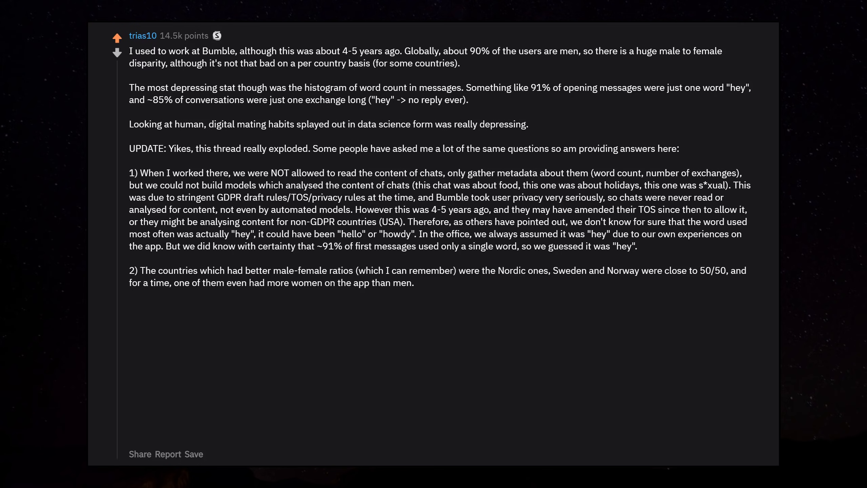
text(Not sure how it is now.)
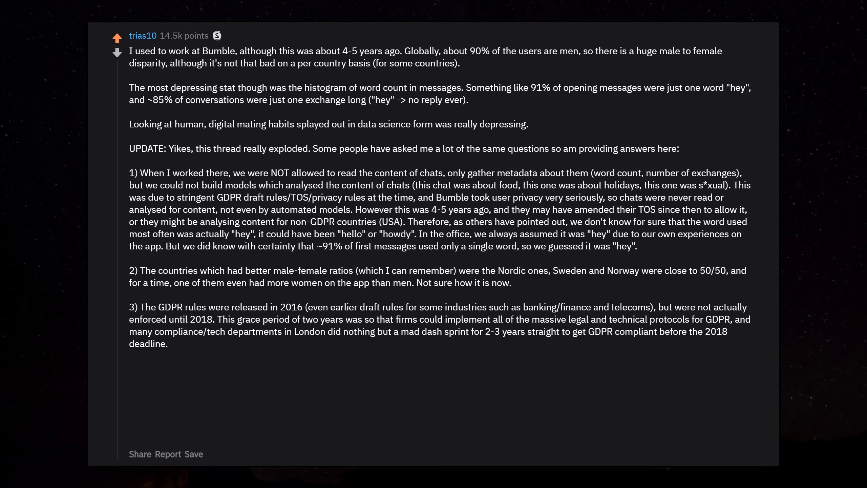
text(As such,)
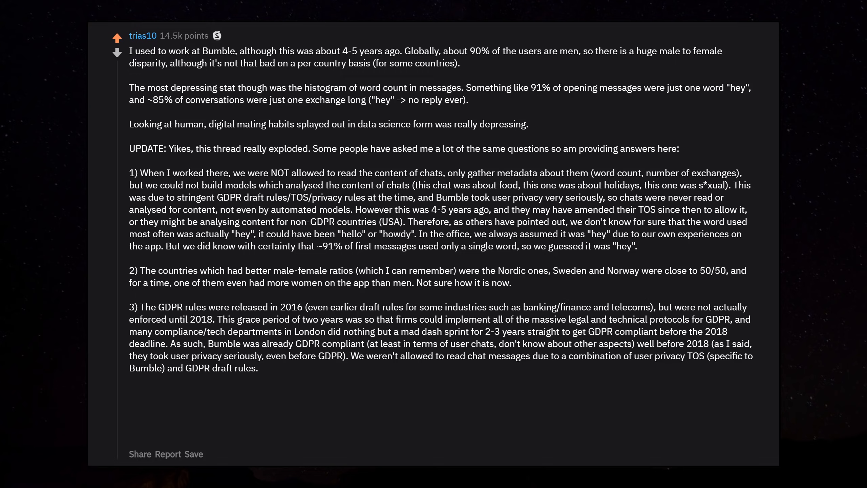
text(I just wrote GDPR as a catch-all term for all of the various privacy rules in effect then (including TOS), but yes, I agree, the rules were not enforced yet.)
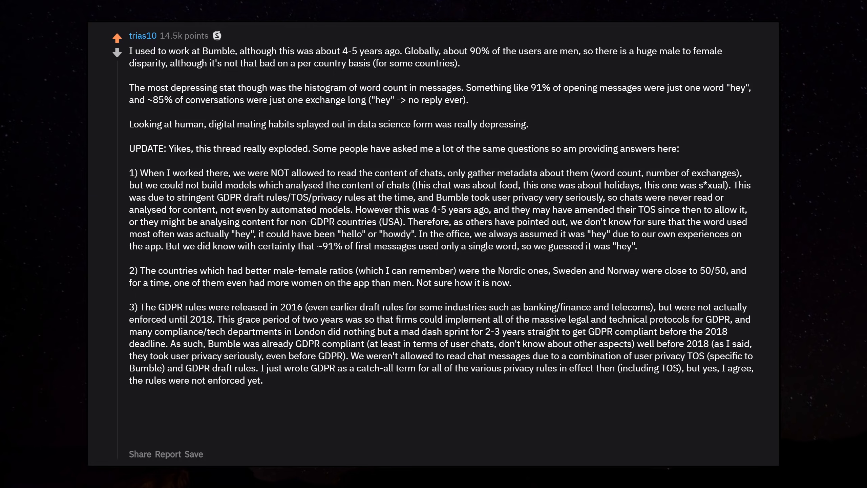
text(I apologise that I wasn't specific,)
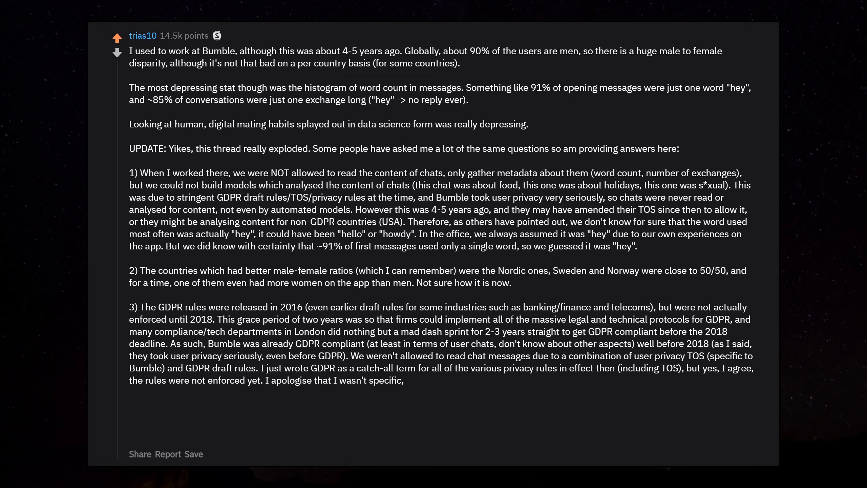
text(I wrote my reply quickly this morning not thinking it would explode like this, and so)
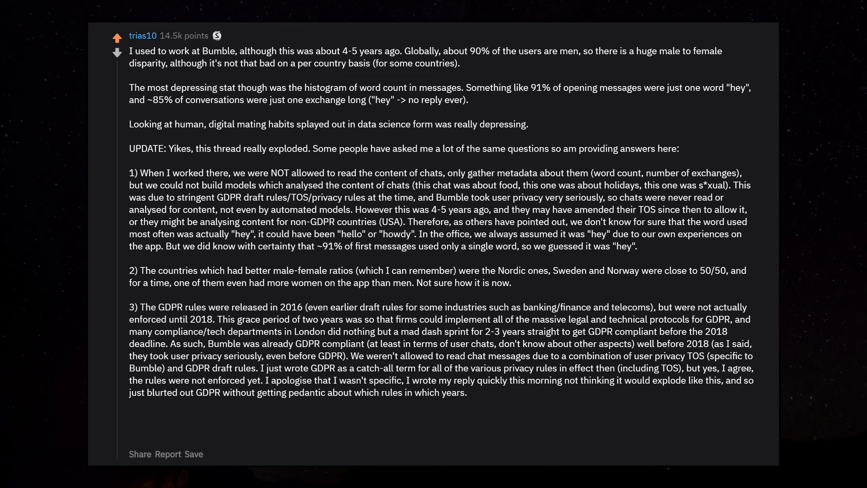
text(Apologies for any confusion.)
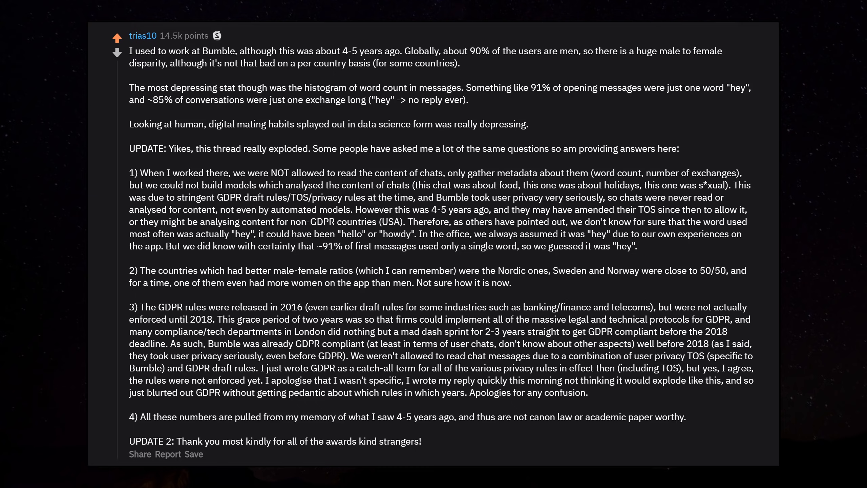
text(I very much appreciate it!)
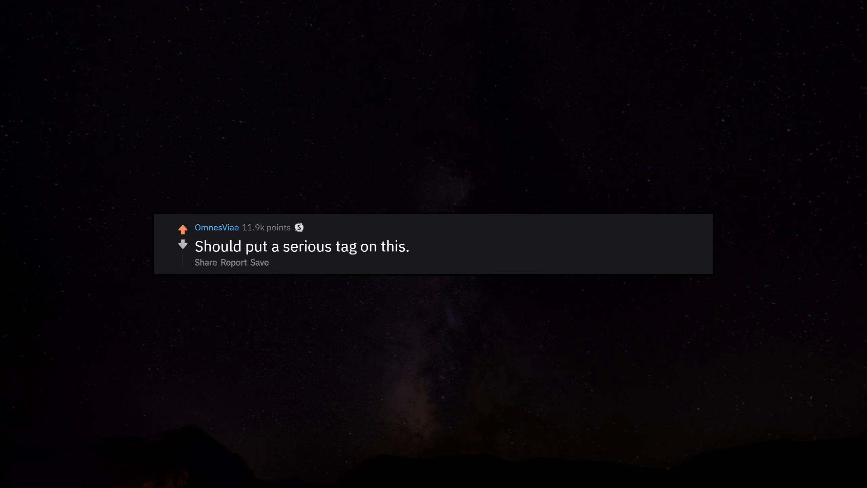
text(I'm genuinely curious about the answers.)
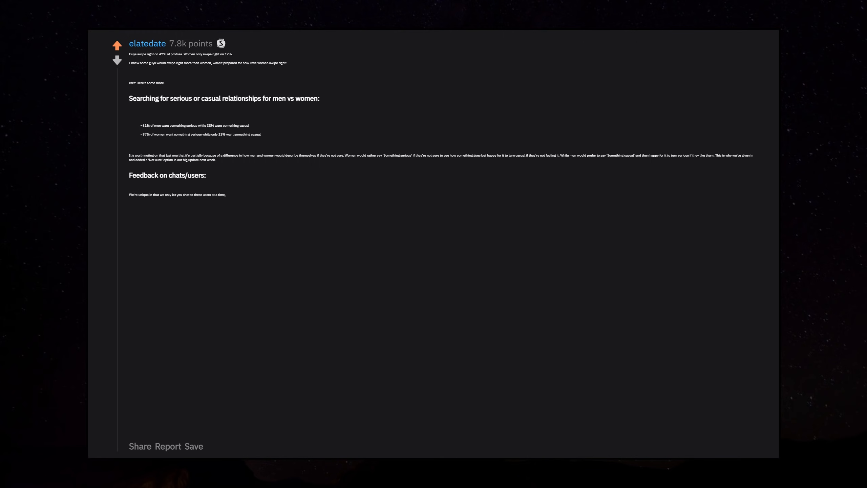
text(so you have to end a chat to talk to someone new.)
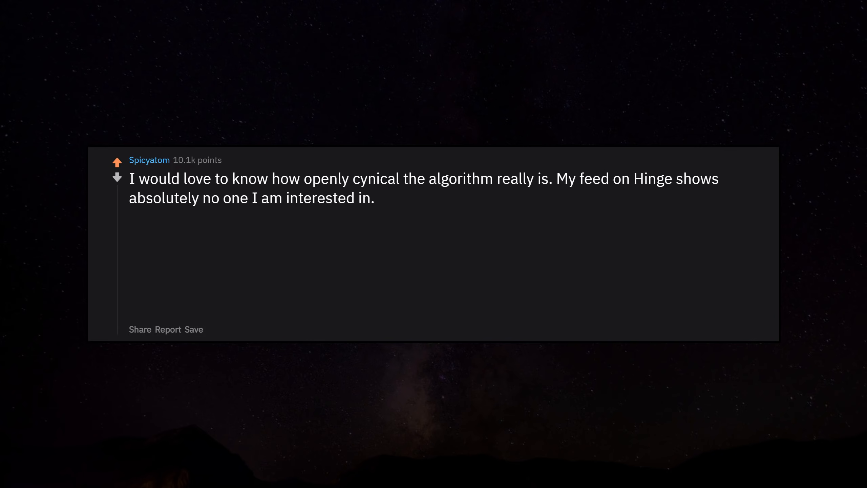
text(And suddenly, the 'roses' feature pops up.)
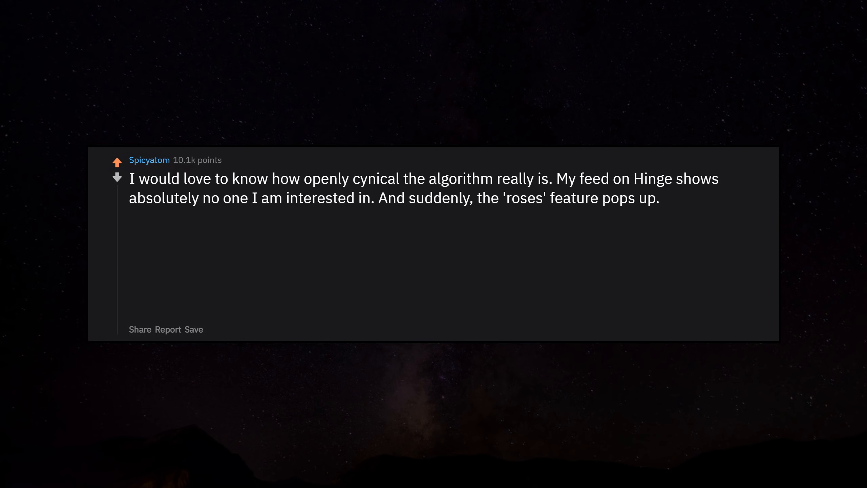
text(I am interested in all the people in the Roses section.)
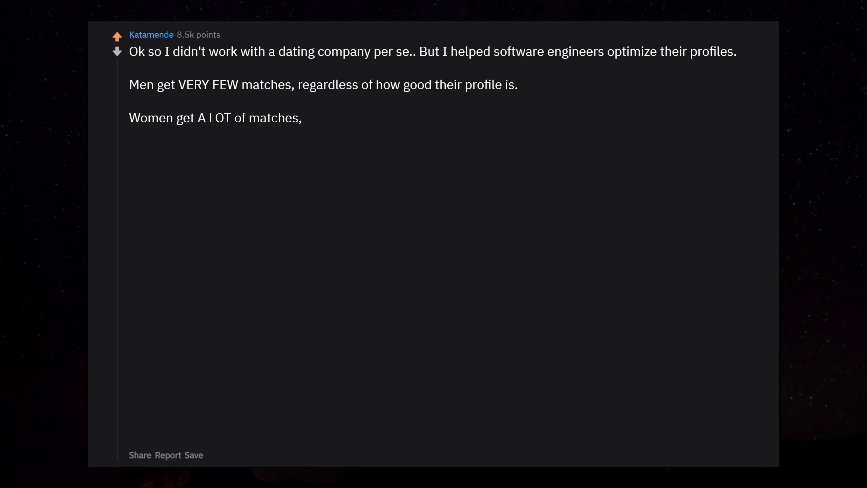
text(but most of those matches are useless.)
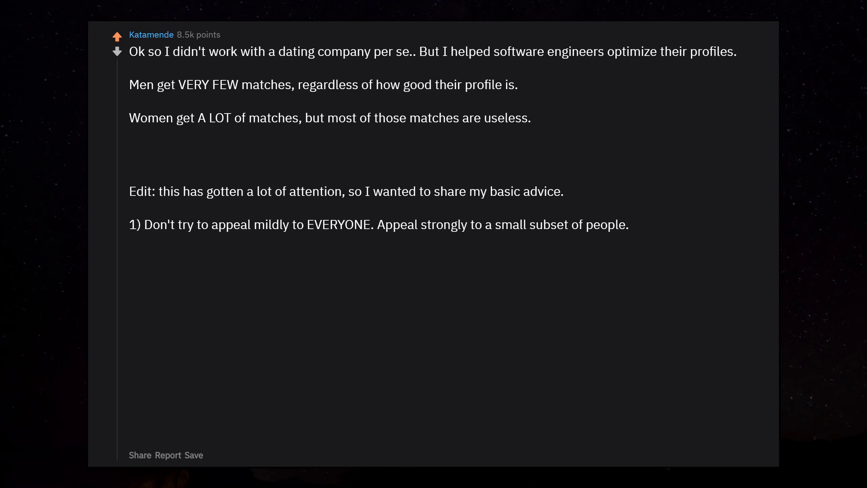
text(Emphasize who you are.)
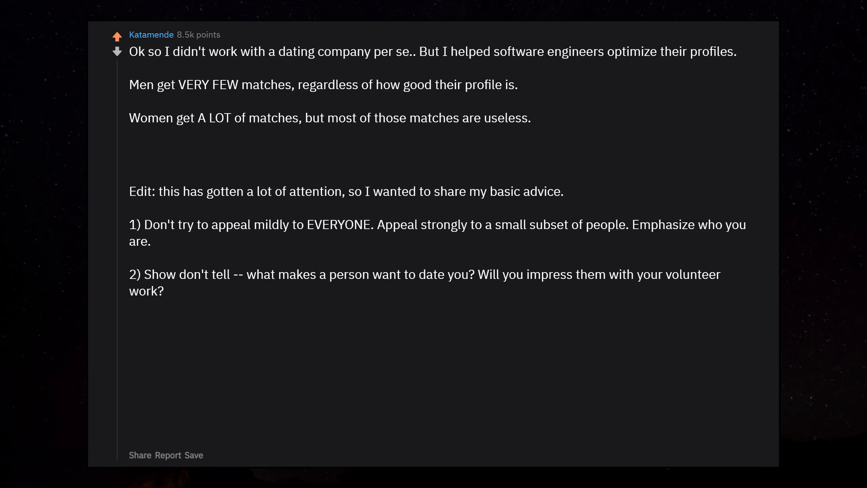
text(Will you bring them fun places?)
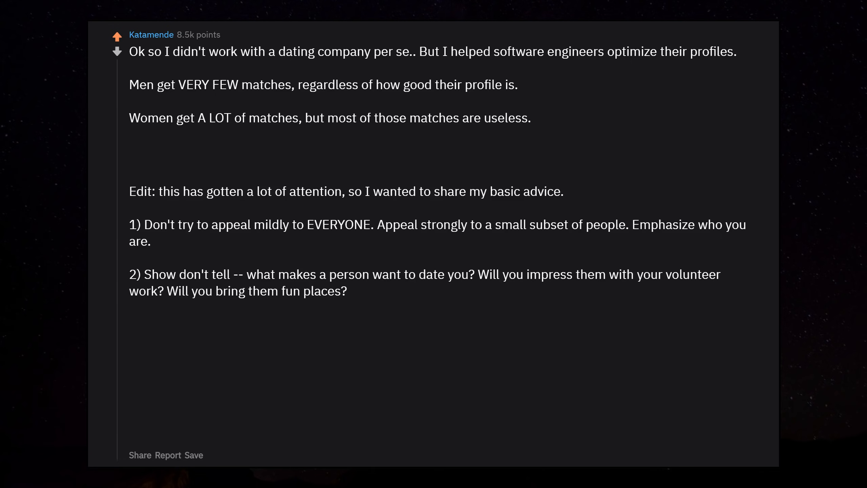
text(Will you make them laugh?)
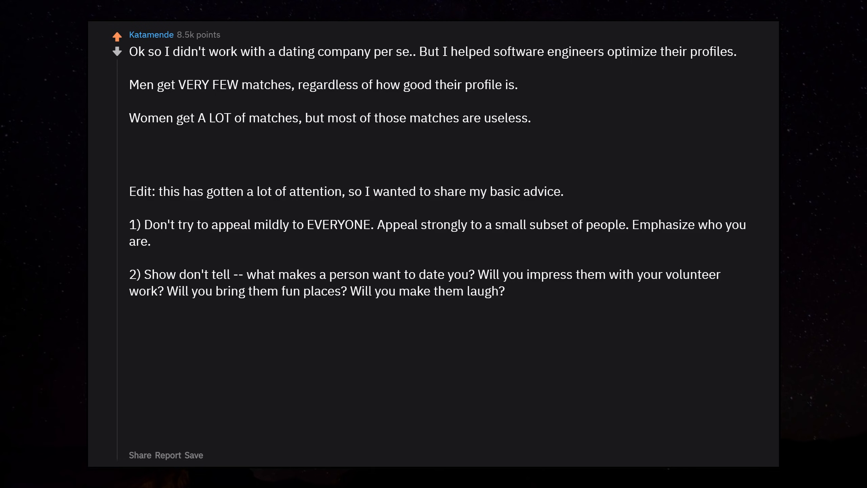
text(3) Get good photos.)
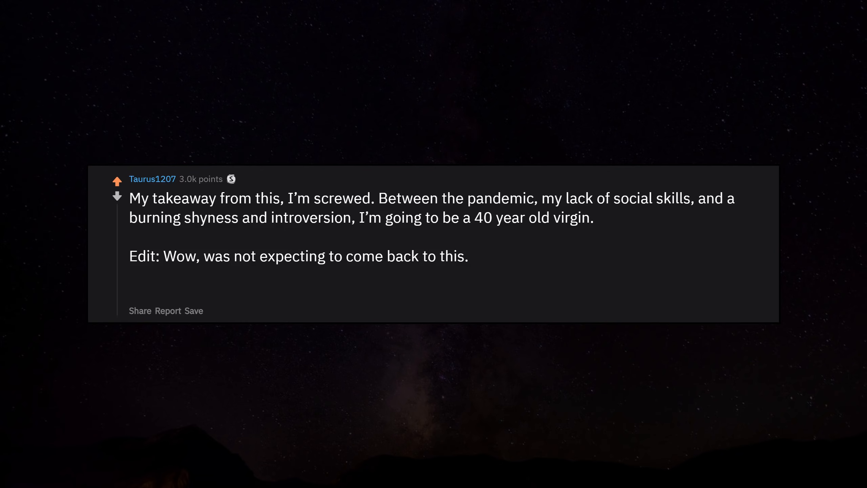
text(I appreciate all the kind words and tips.)
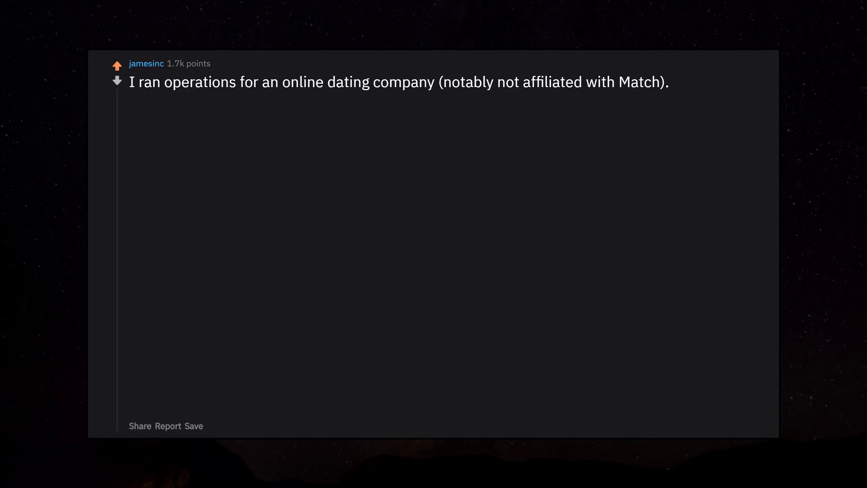
text(From database analytics I can tell you a few things.)
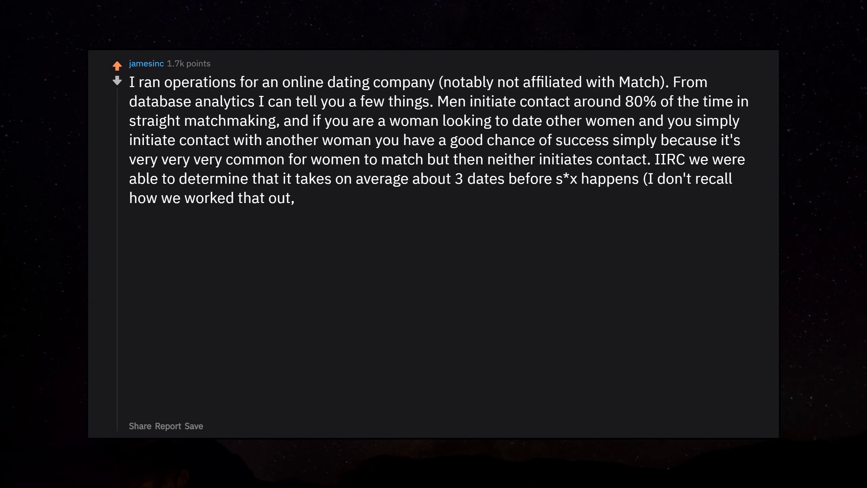
text(I'm not a data analyst, but presumably it was some keyword based)
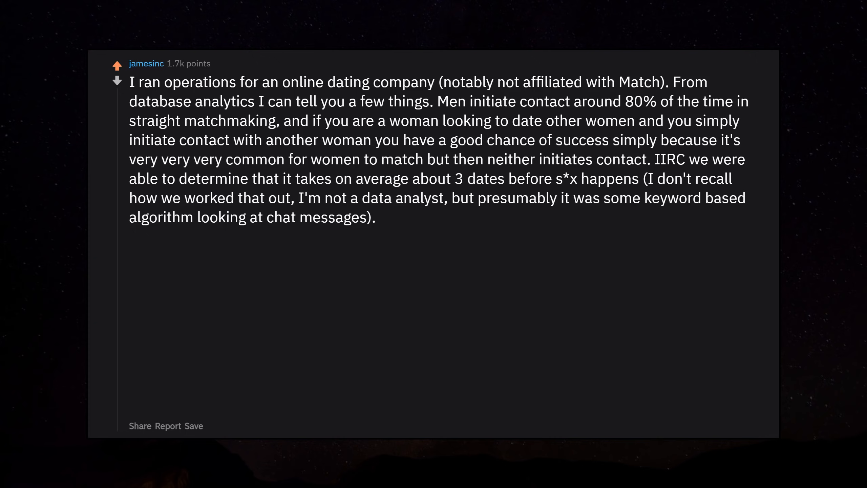
text(We got so many requests for information from the police that we had an informal system with them,)
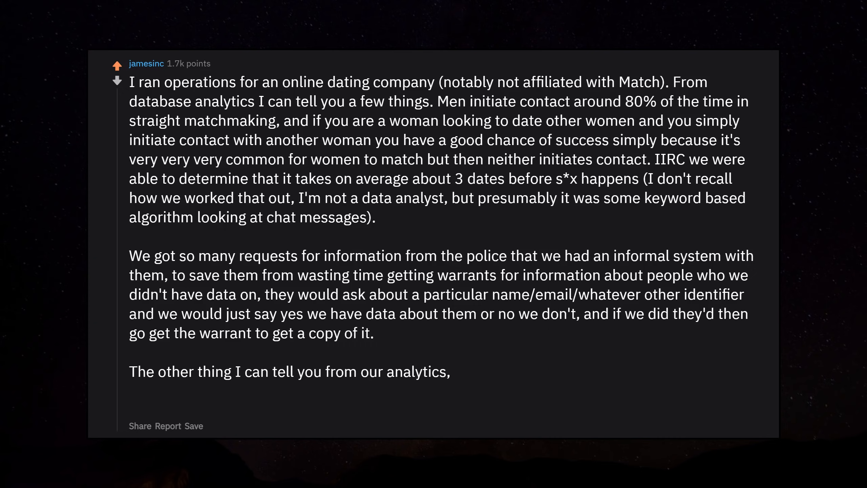
text(that really shouldn't be at all surprising,)
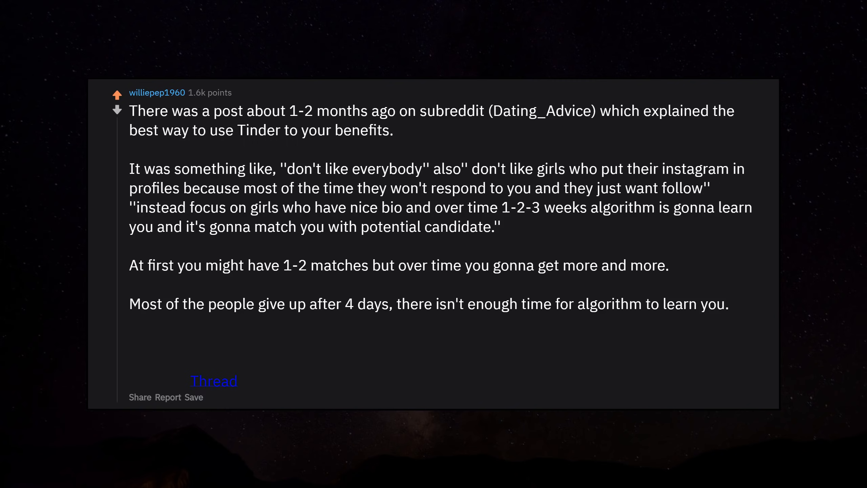
text(Since this got attention, i tried to find thread)
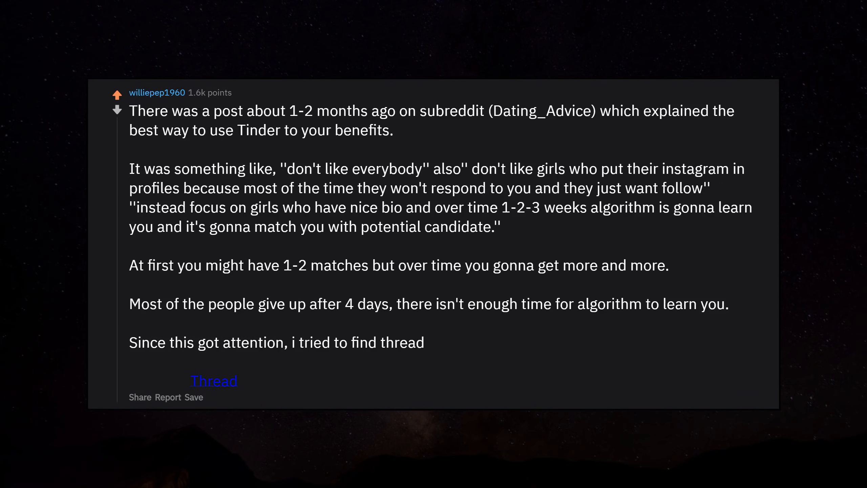
text(here it is)
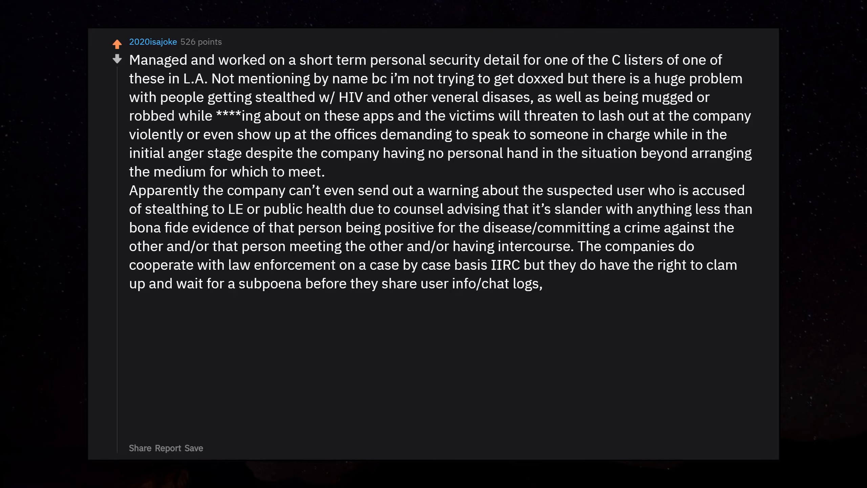
text(etc. Meanwhile there are multiple people who have been robbed of thousands of dollars,)
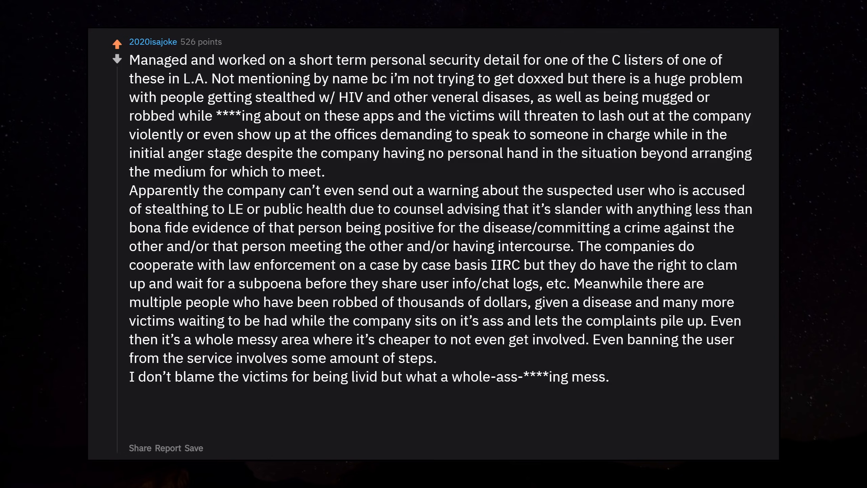
text(Got a few still images of the people we were keeping an eye out for and they looked like completely normal guys and girls who just got pushed to their breaking point,)
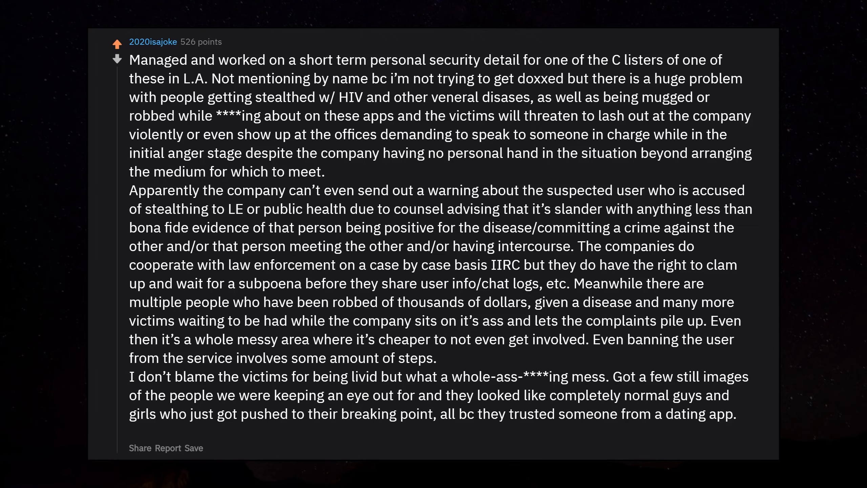
text(Could happen to anyone, honestly.)
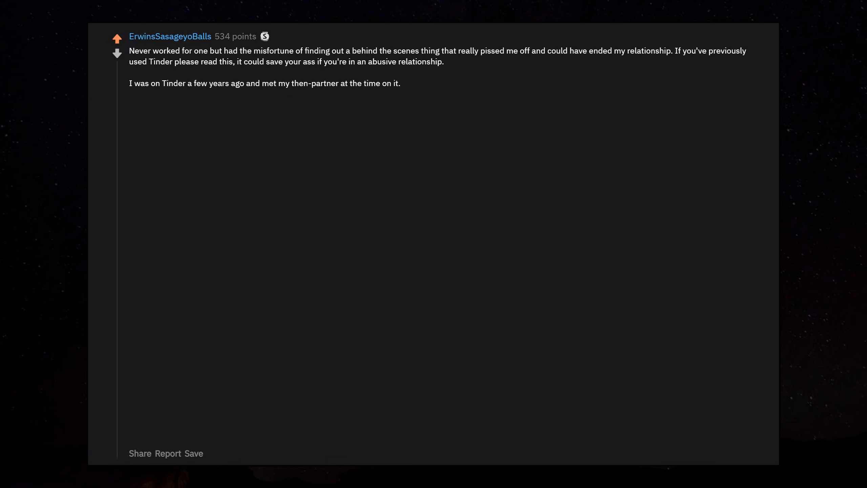
text(We hit it off and started dating officially.)
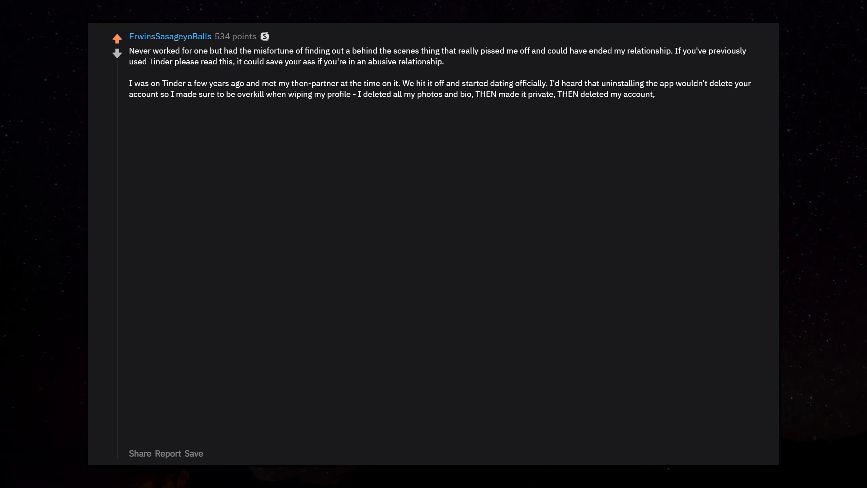
text(THEN uninstalled the app.)
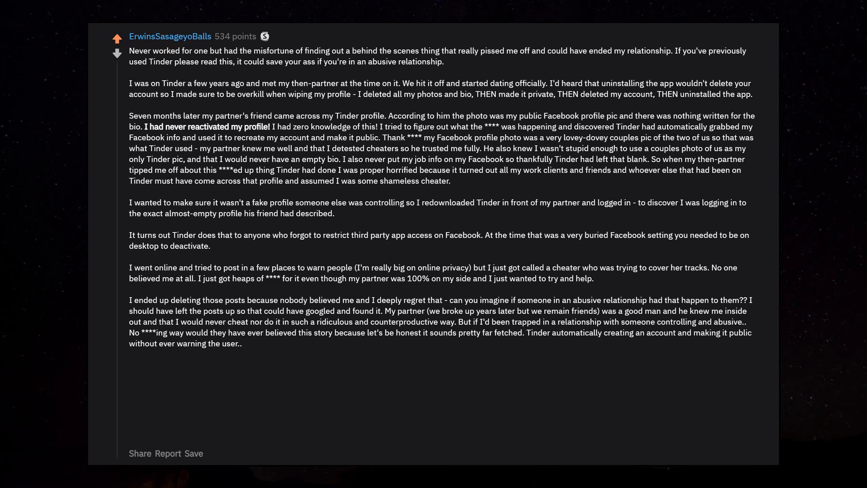
text(No one would believe them.)
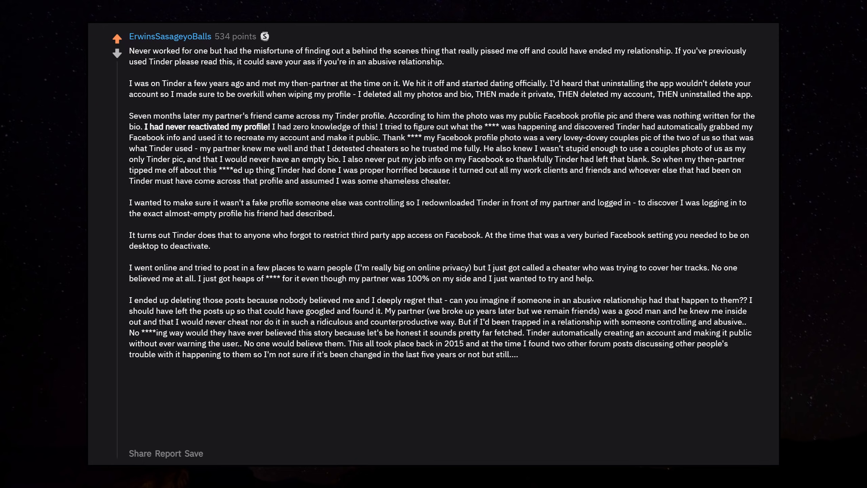
text(RESTRICT THIRD PARTY ACCESS IN YOUR FACEBOOK SETTINGS, PEOPLE.)
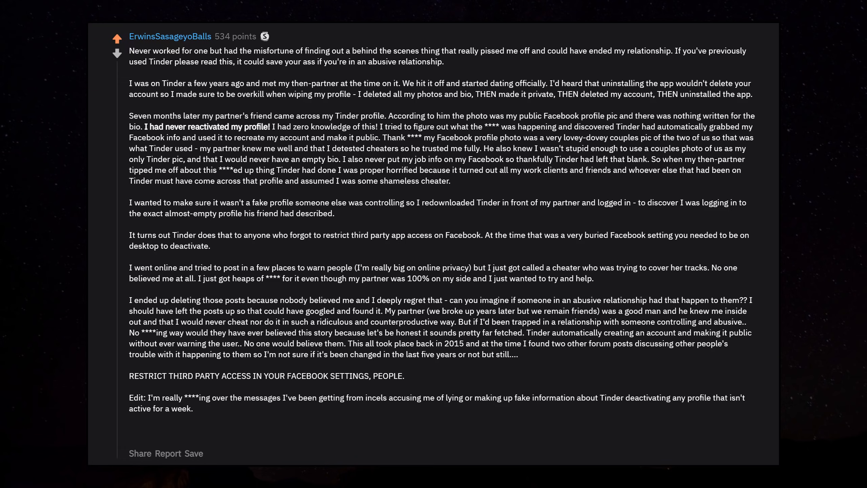
text(First,)
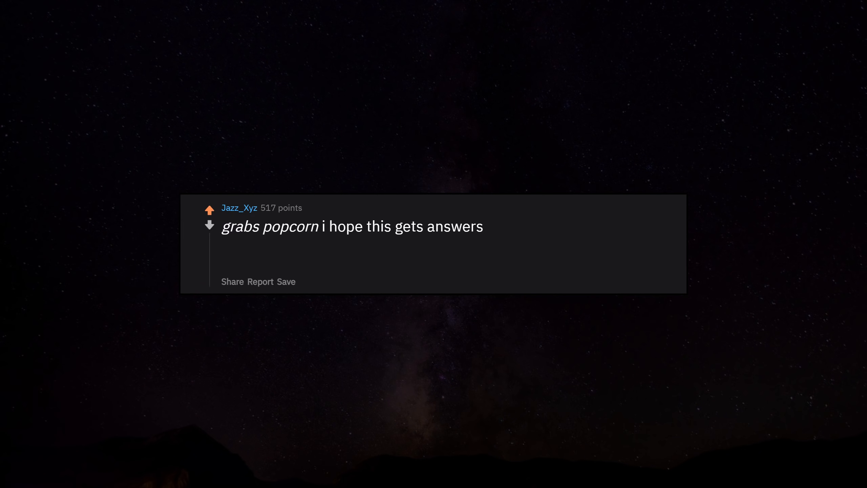
text(Edit: anyone have dirt on the app "mutual"?)
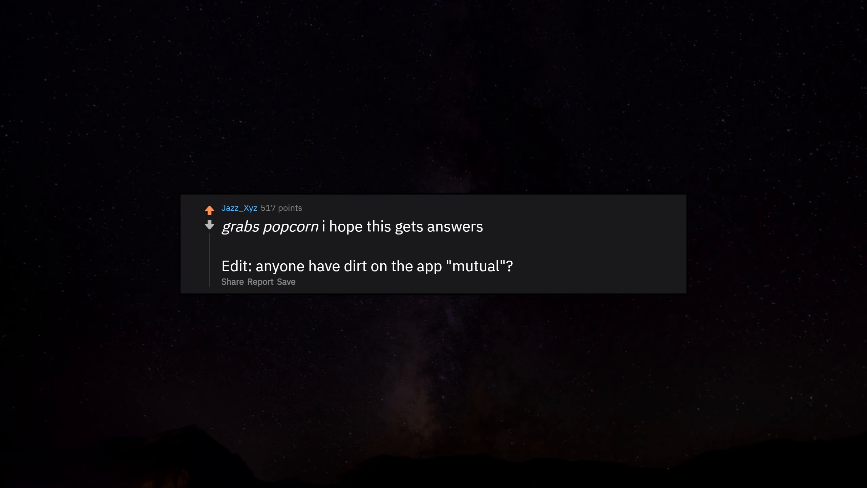
text(Asking for a friend 👀)
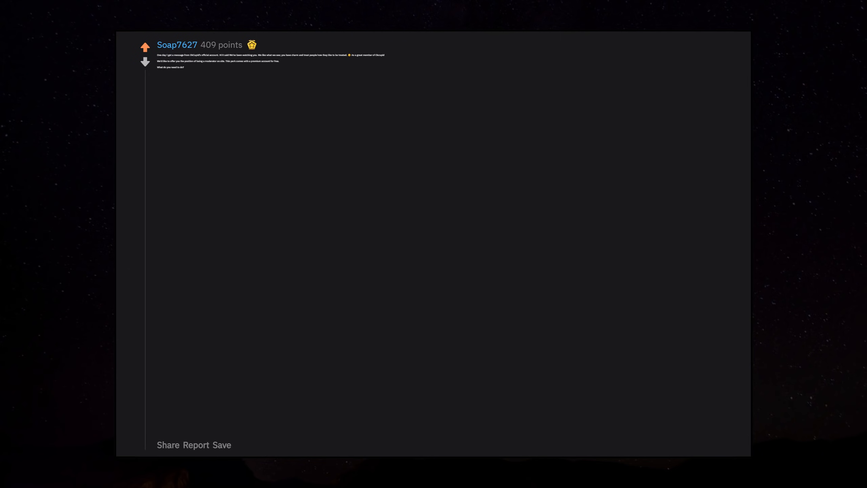
text(Keep being yourself! Except now, as a global moderator, you will be able to keep the site clean.)
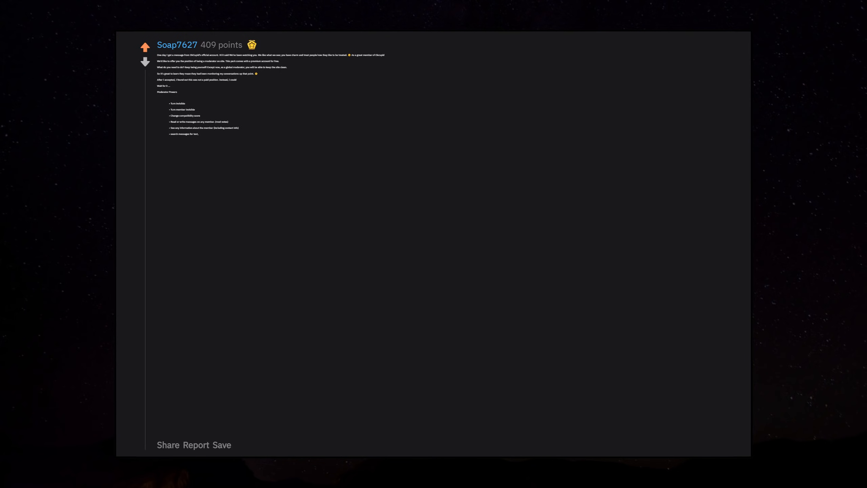
text(, read deleted messages)
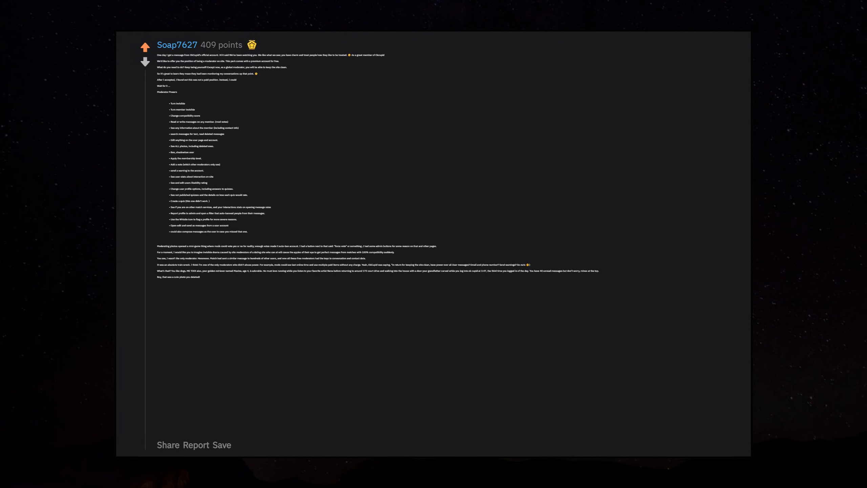
text(What's That?)
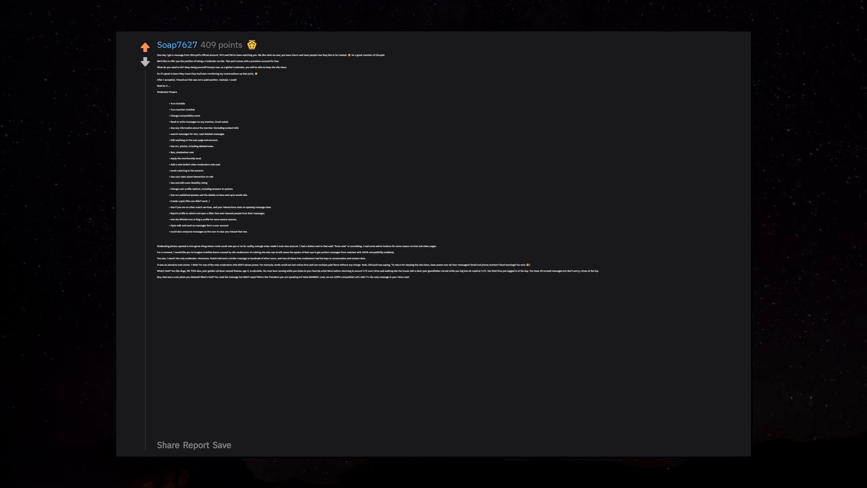
text(Yeah,)
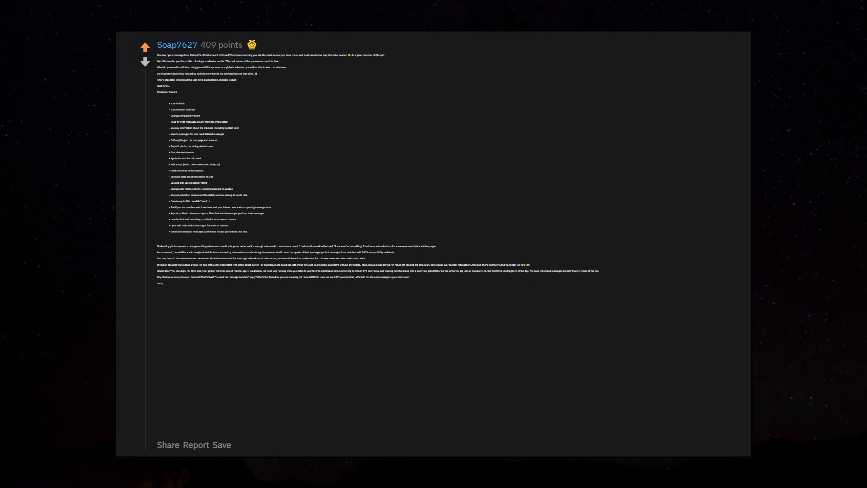